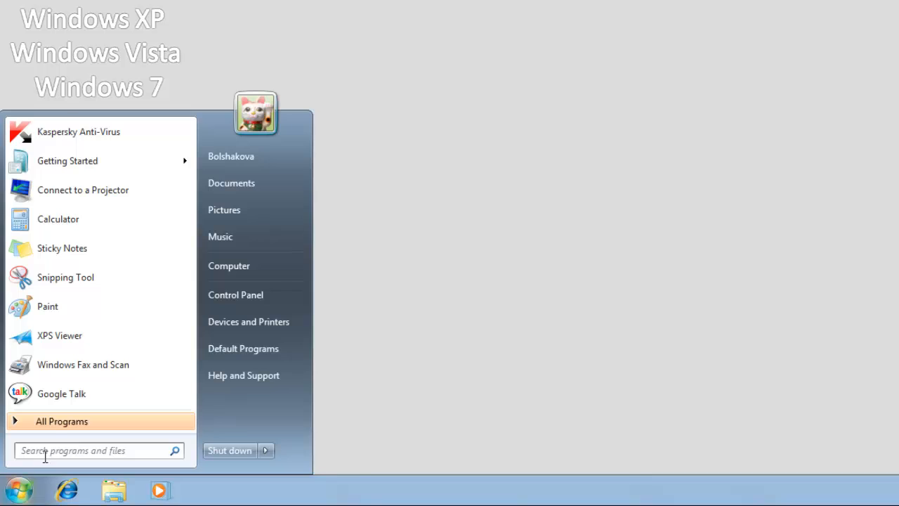
Launch the Kaspersky Anti-Virus removal wizard from All Programs in the Start menu.
{"action": "left_click", "coordinate": [62, 421]}
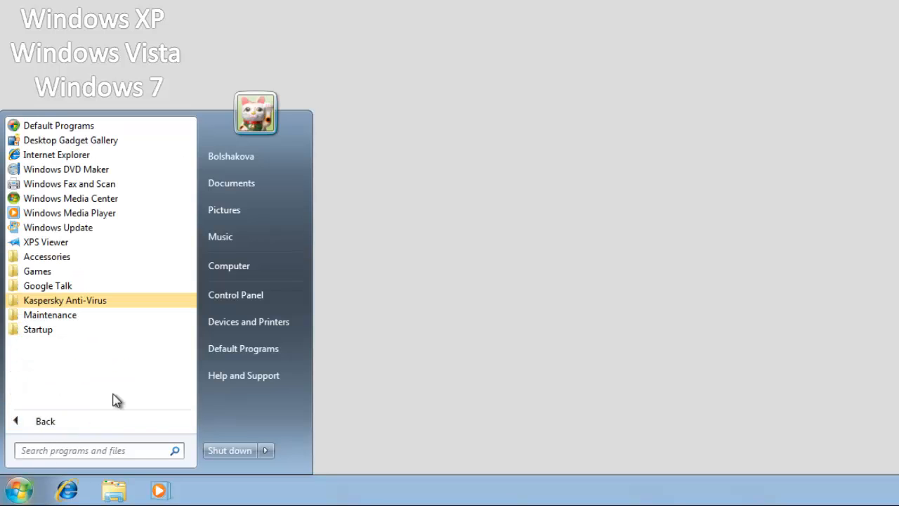
{"action": "left_click", "coordinate": [65, 299]}
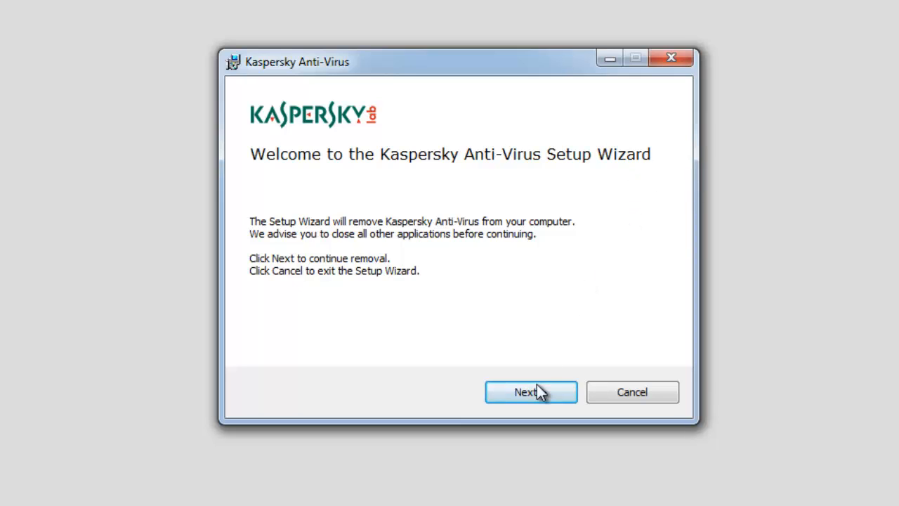
{"action": "left_click", "coordinate": [530, 392]}
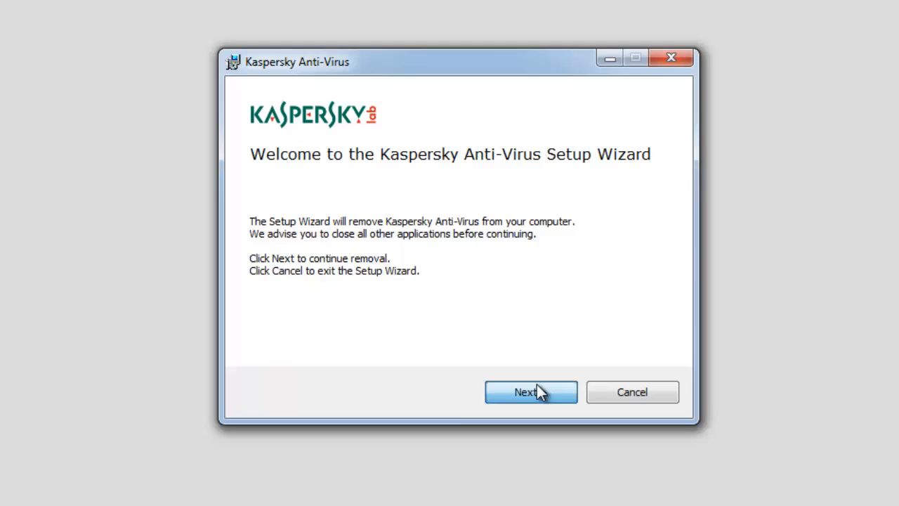
Advance past the welcome and Saving objects pages, keeping license information, to Ready to uninstall.
{"action": "left_click", "coordinate": [530, 391]}
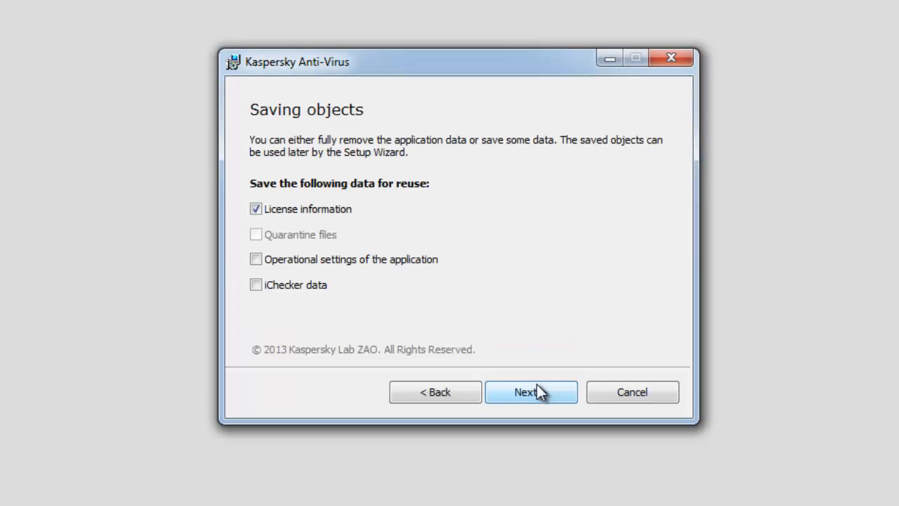
{"action": "mouse_move", "coordinate": [380, 235]}
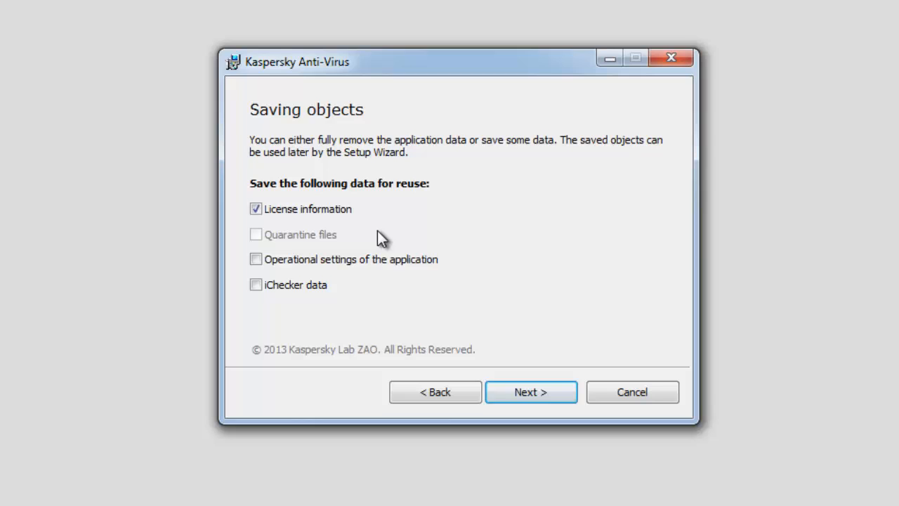
{"action": "mouse_move", "coordinate": [316, 299]}
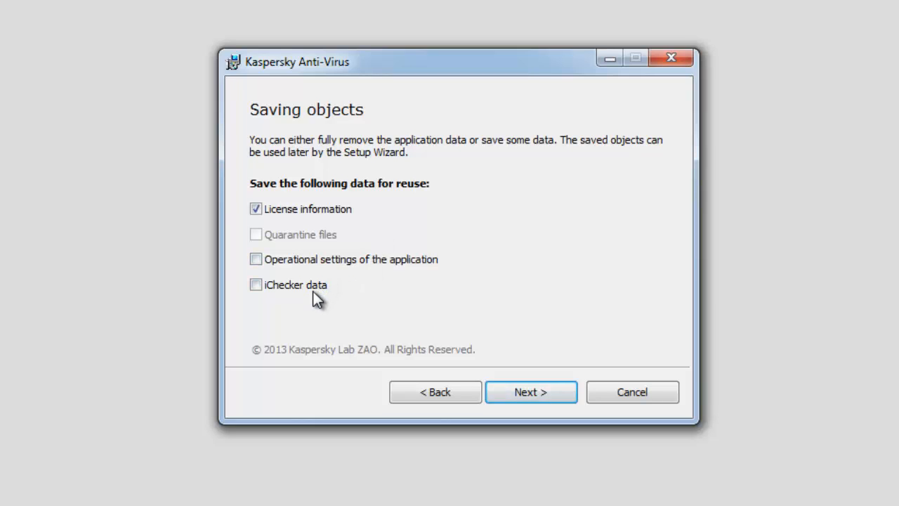
{"action": "mouse_move", "coordinate": [307, 241]}
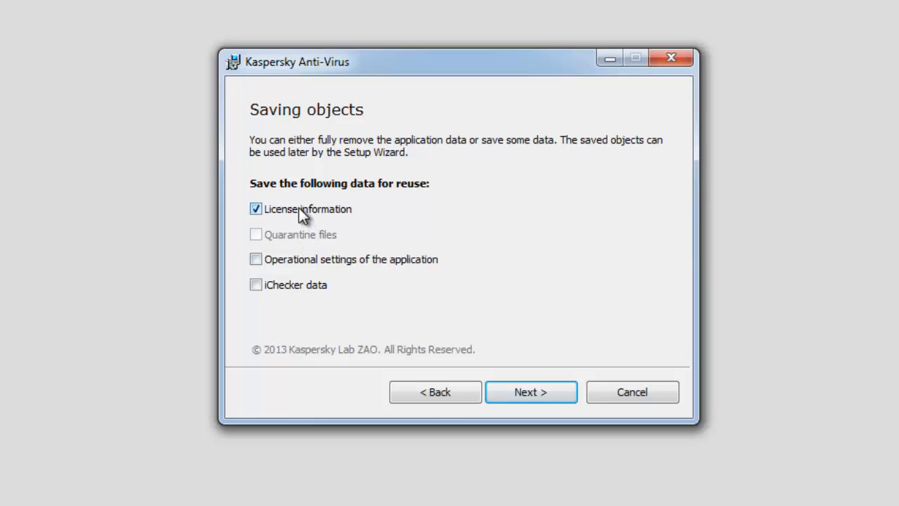
{"action": "mouse_move", "coordinate": [527, 363]}
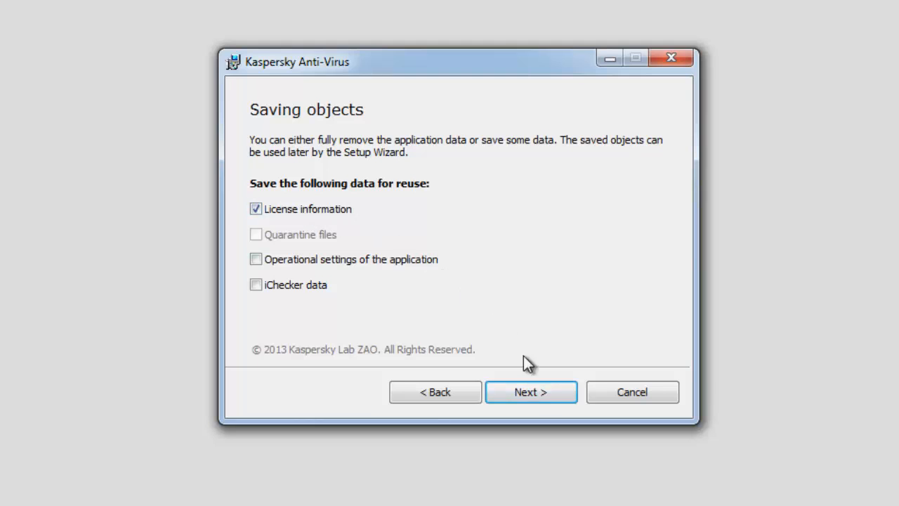
{"action": "left_click", "coordinate": [530, 392]}
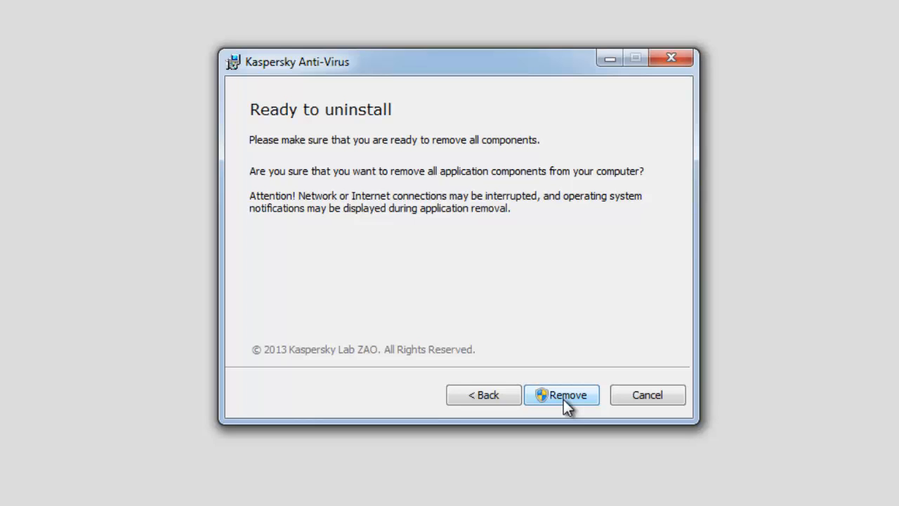
{"action": "left_click", "coordinate": [560, 394]}
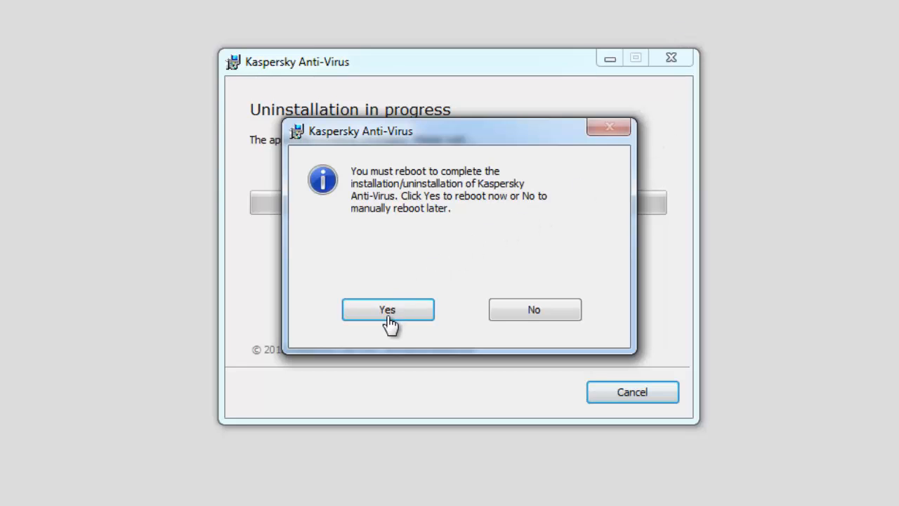
{"action": "mouse_move", "coordinate": [527, 314]}
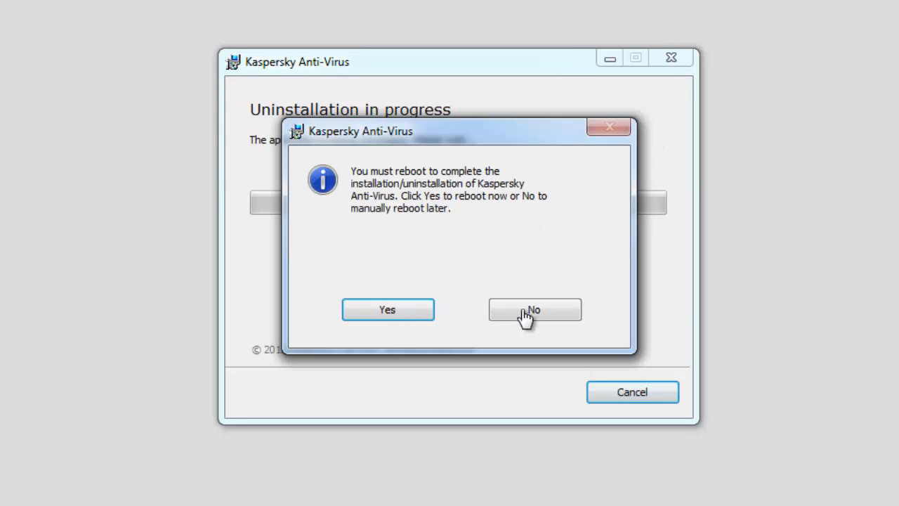